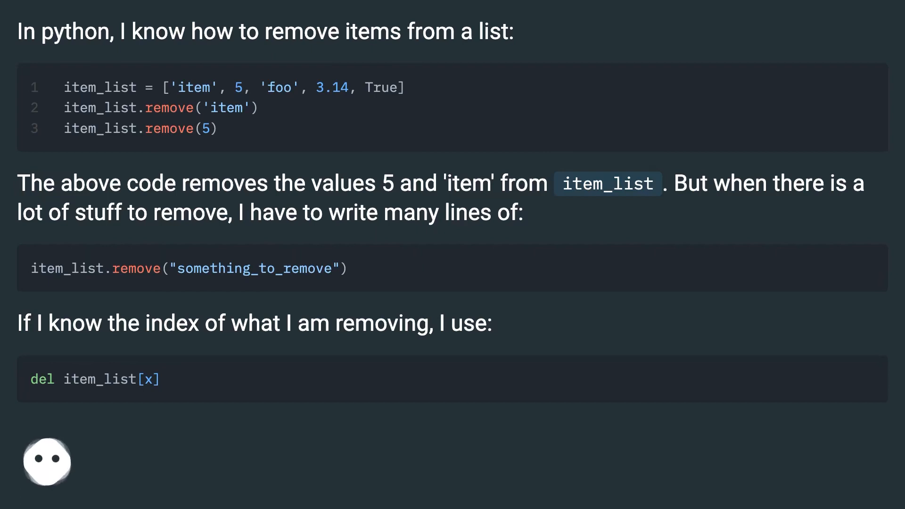
scroll(down, 3)
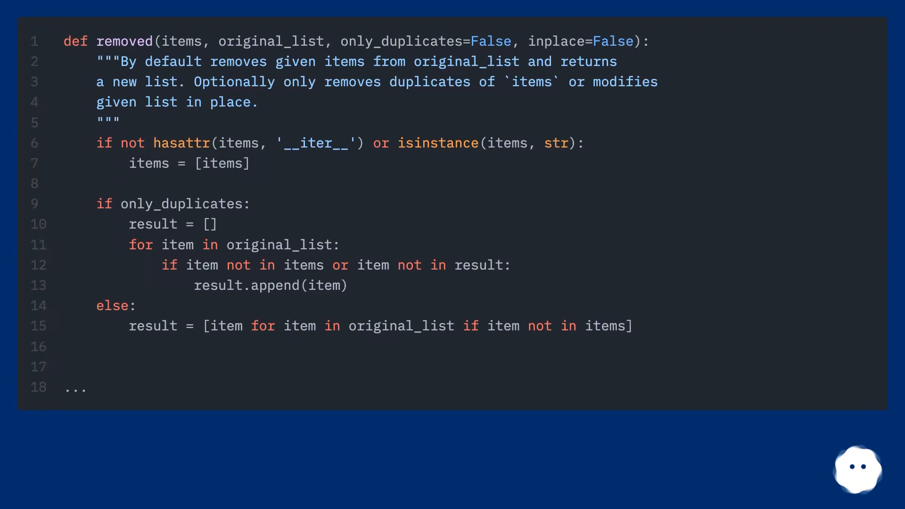
scroll(down, 3)
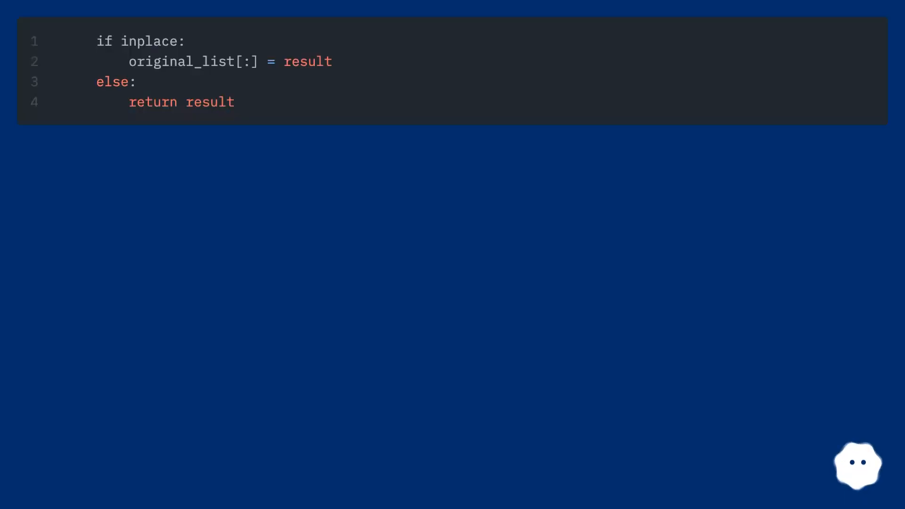